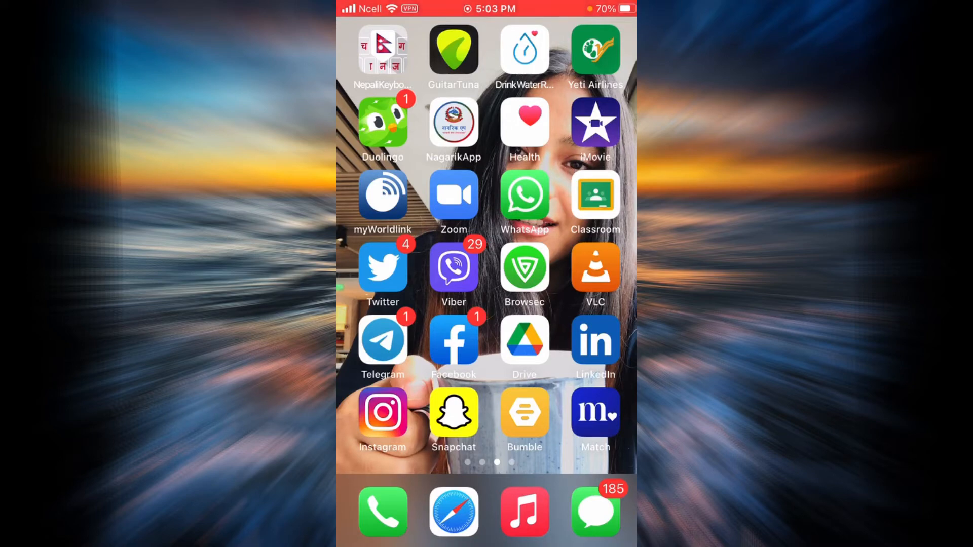
# - Launch Safari from the dock to load the marcus.com homepage
pyautogui.click(453, 511)
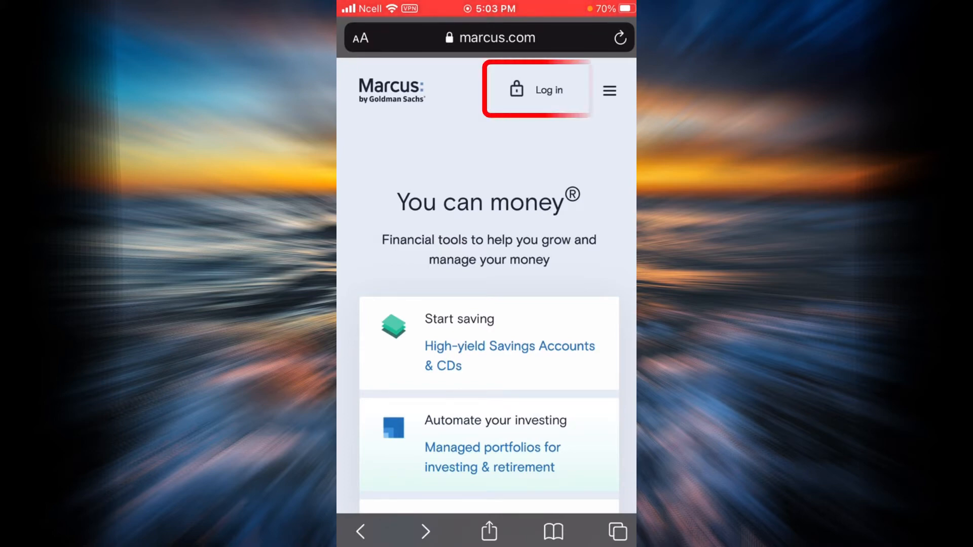
pyautogui.click(538, 90)
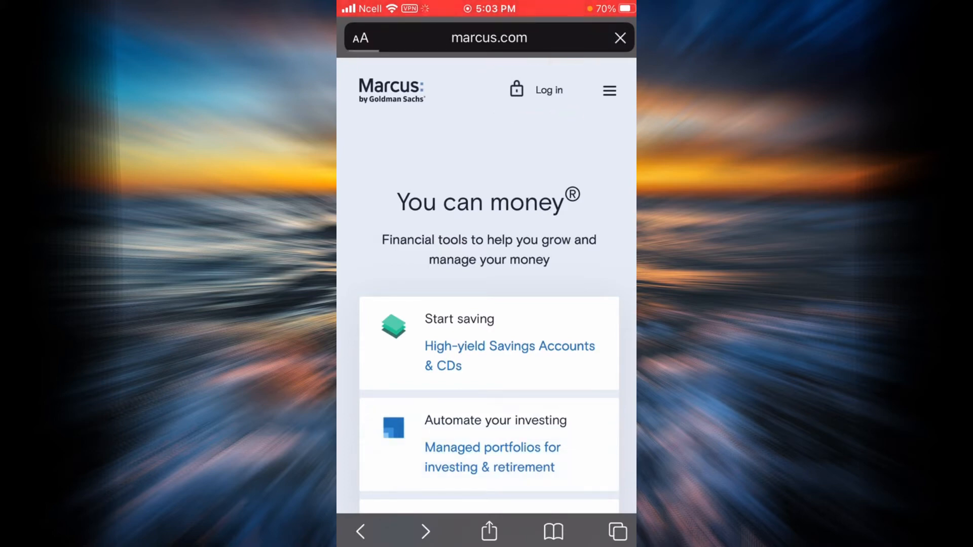
pyautogui.click(548, 90)
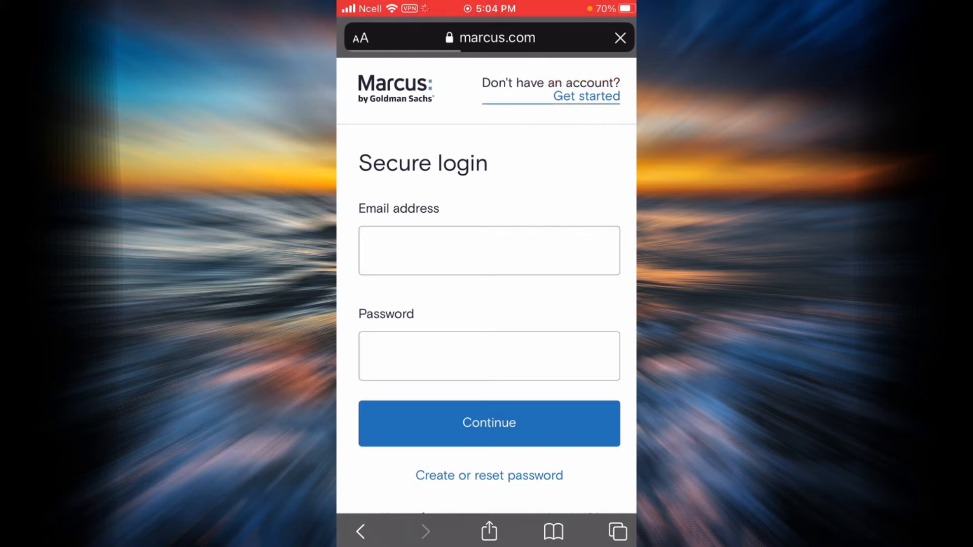
pyautogui.click(360, 531)
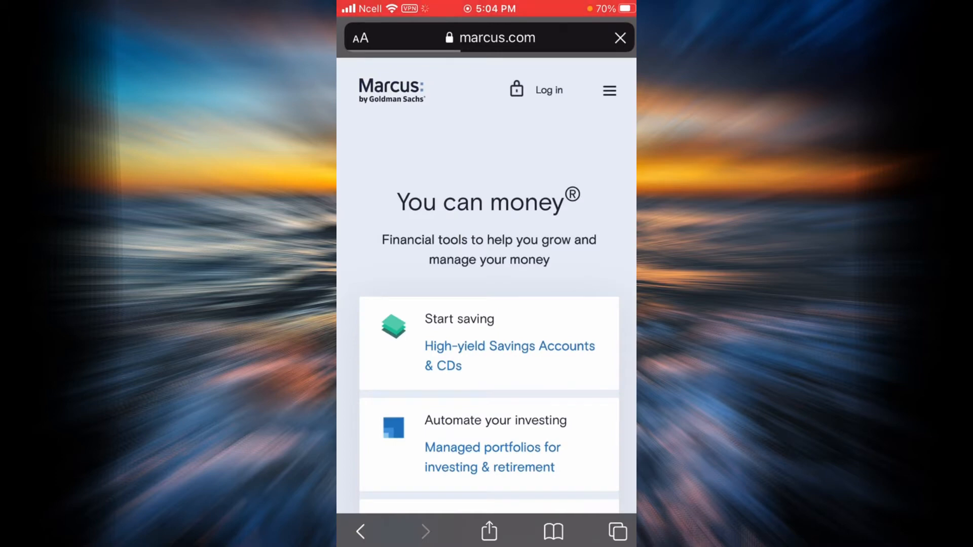
# - Scroll down the Marcus homepage to the savings section and start an Online Savings Account
pyautogui.scroll(-3)
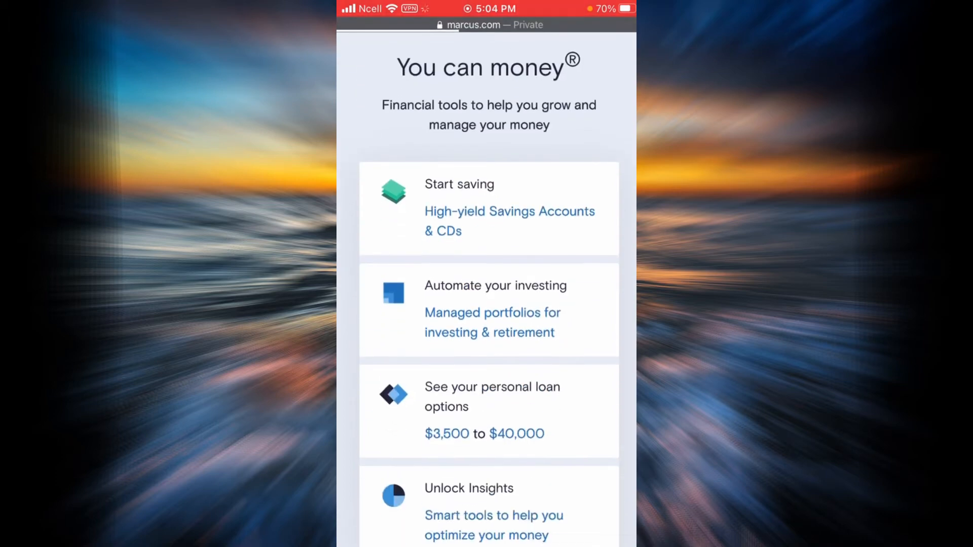
pyautogui.scroll(-3)
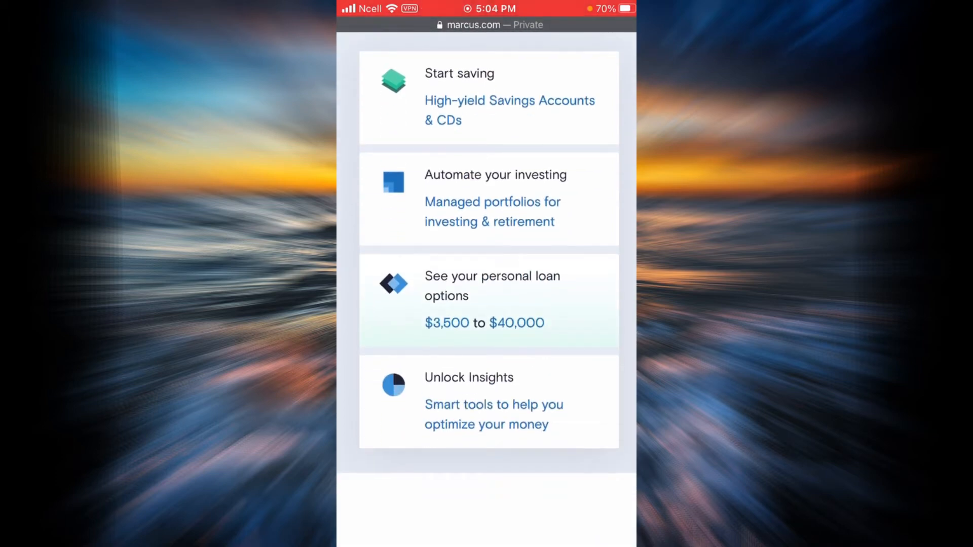
pyautogui.scroll(-3)
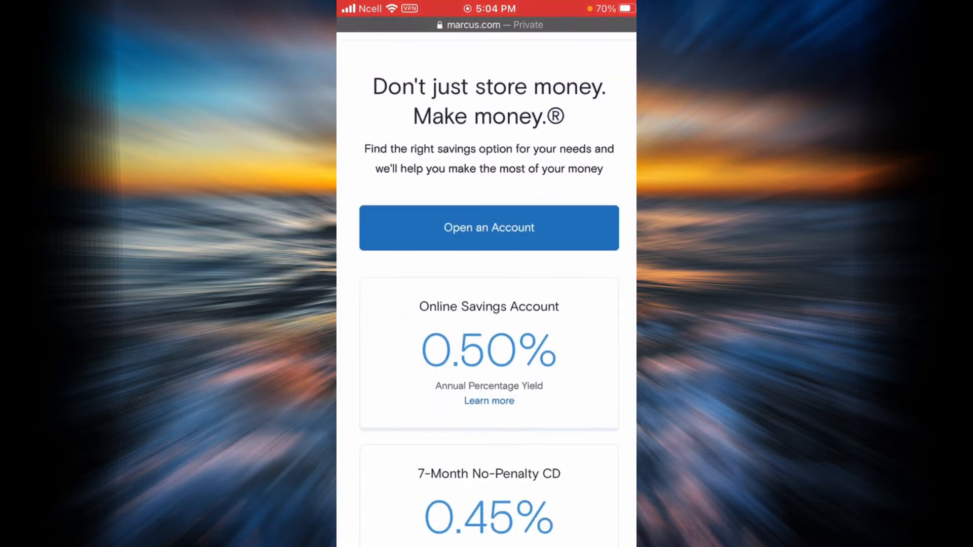
pyautogui.scroll(-3)
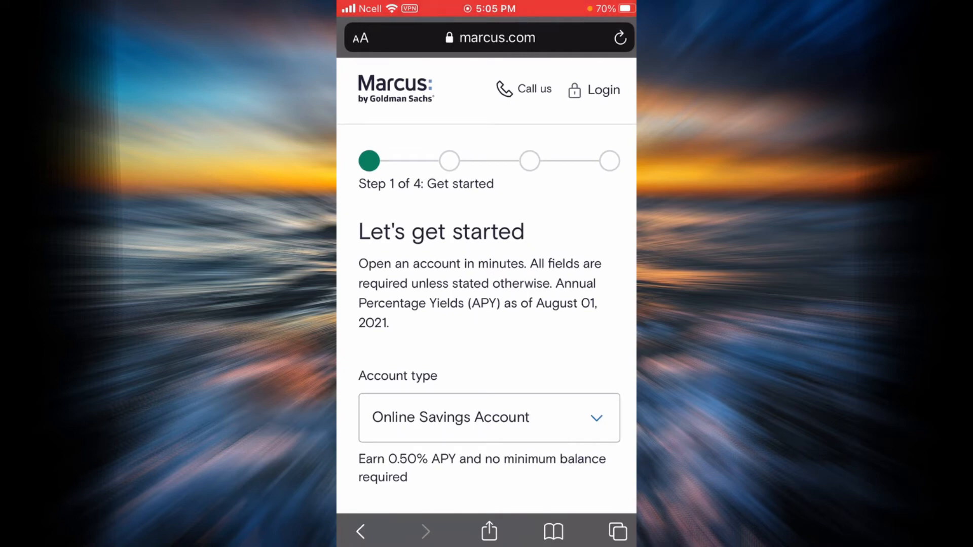
# - Enter the first name Help, accepting the autocorrection from 'Jelp'
pyautogui.scroll(-3)
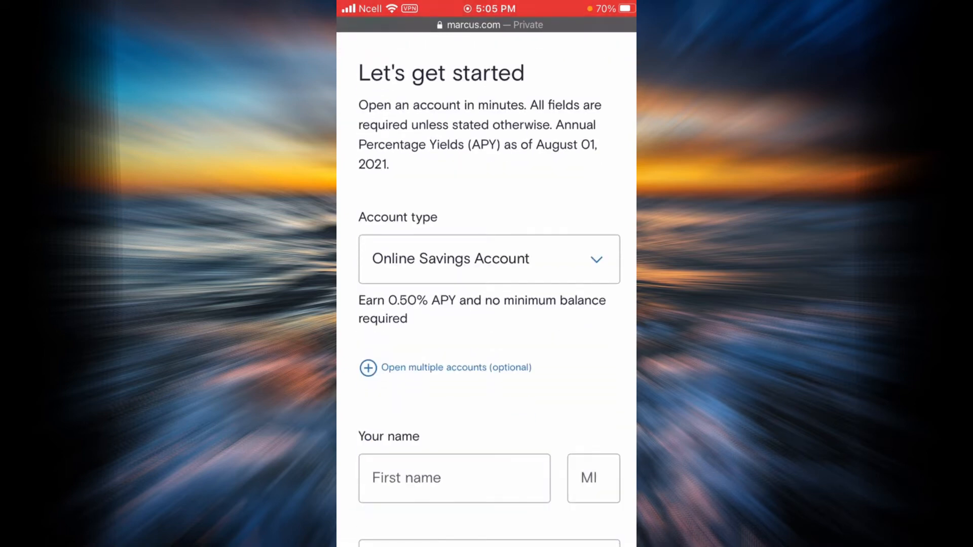
pyautogui.click(489, 259)
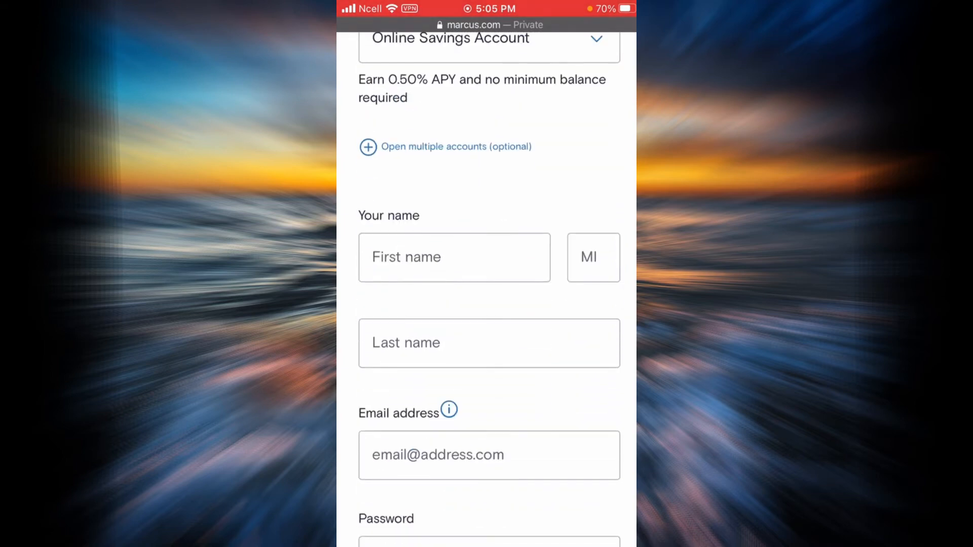
pyautogui.click(454, 257)
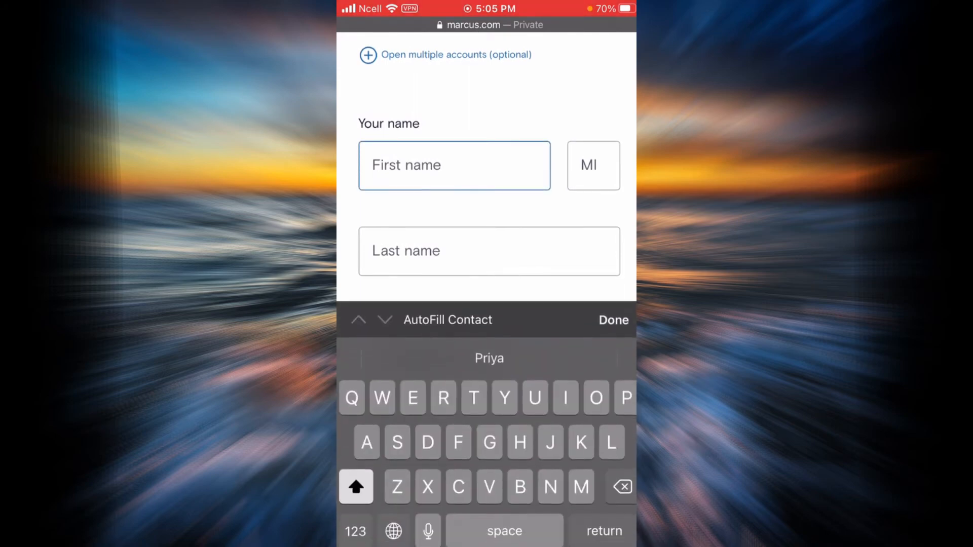
pyautogui.write('Jelp')
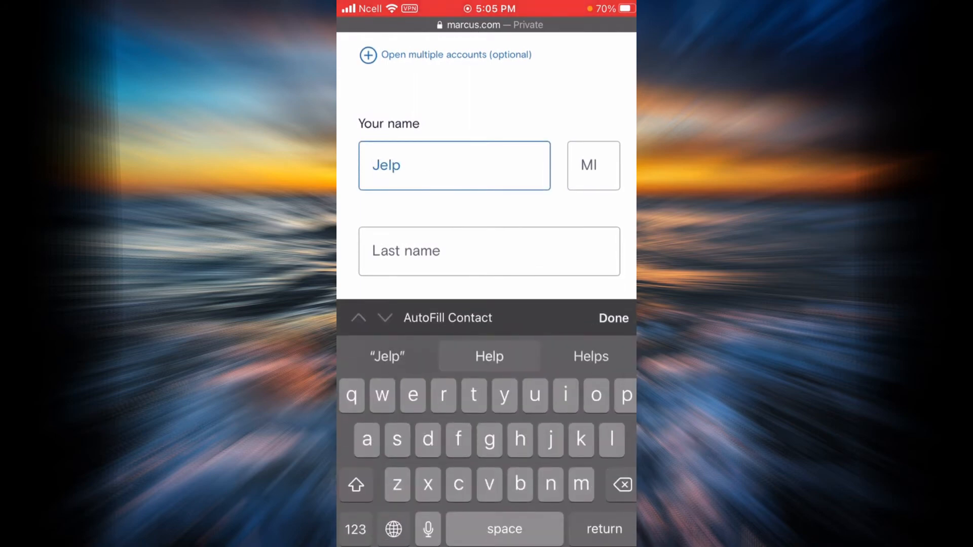
pyautogui.click(489, 356)
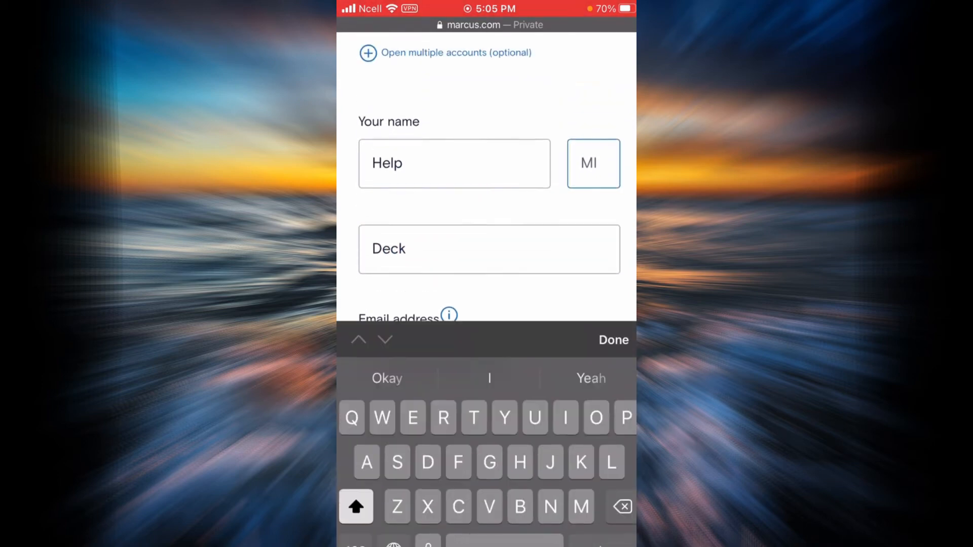
pyautogui.click(613, 340)
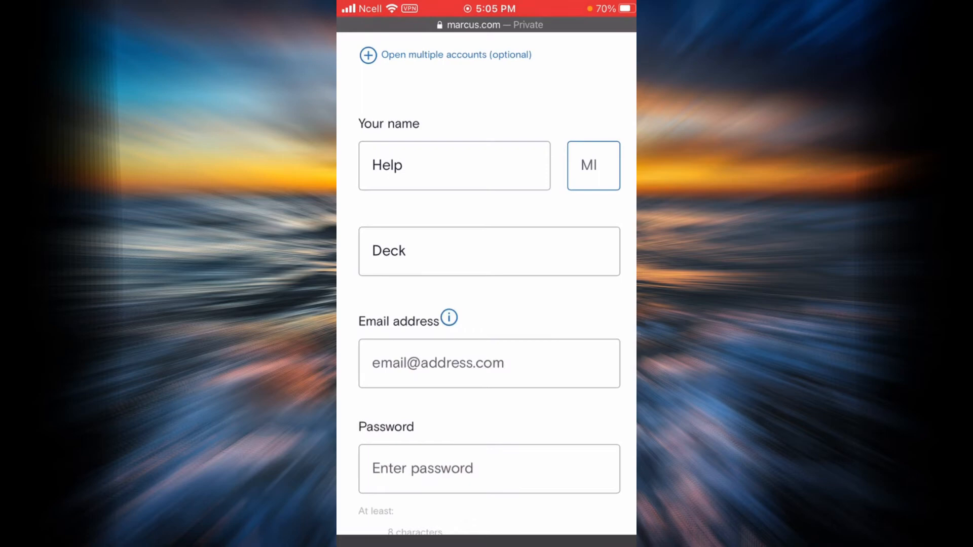
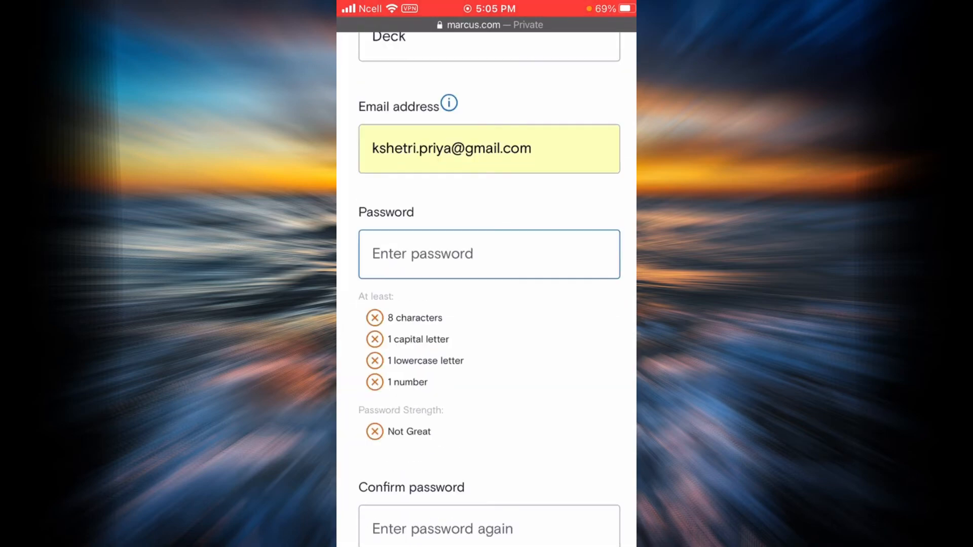
# - Enter and confirm a matching password, then agree to the Site Terms and policies
pyautogui.click(489, 254)
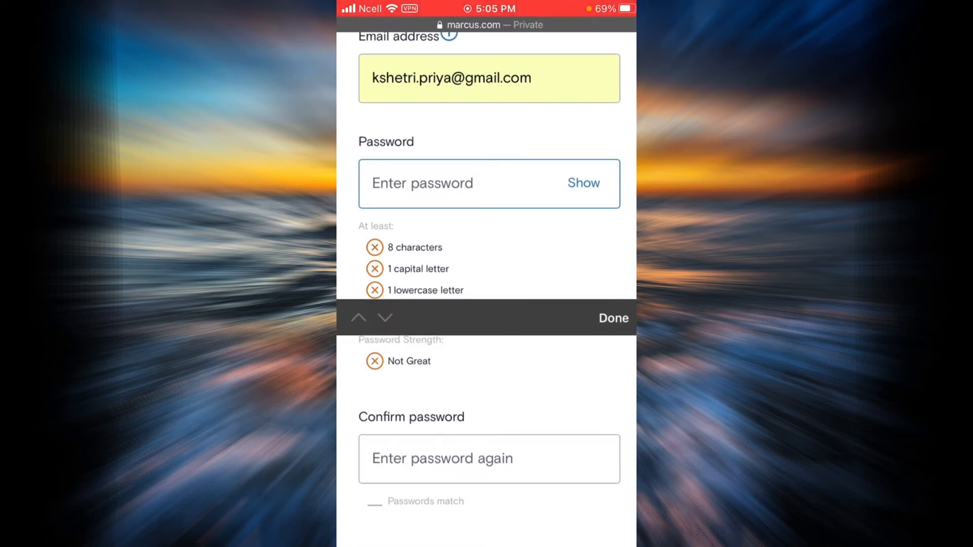
pyautogui.scroll(-3)
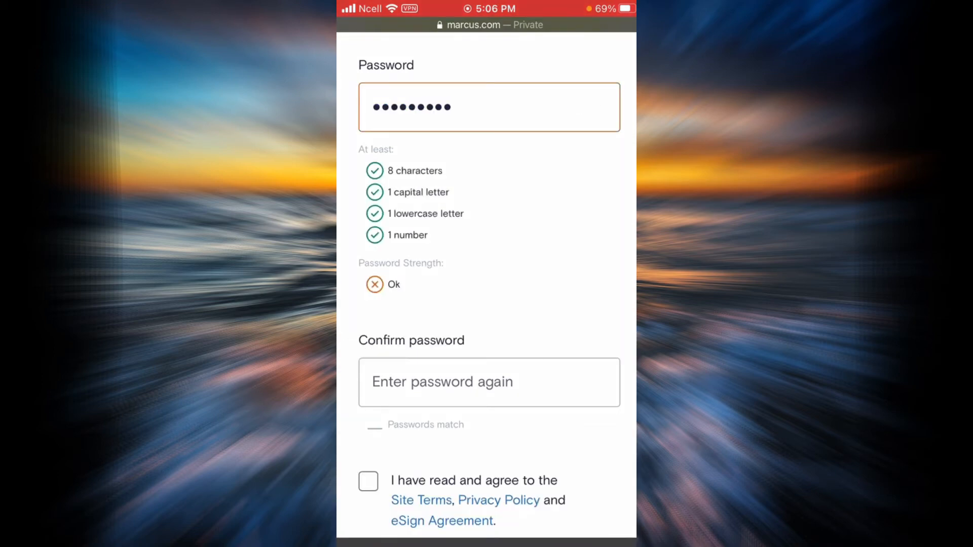
pyautogui.click(489, 382)
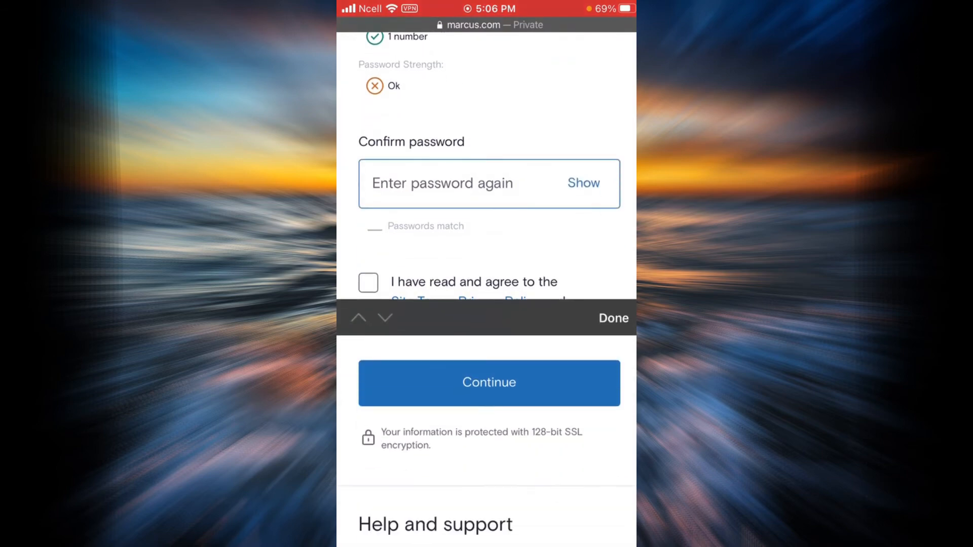
pyautogui.write('•')
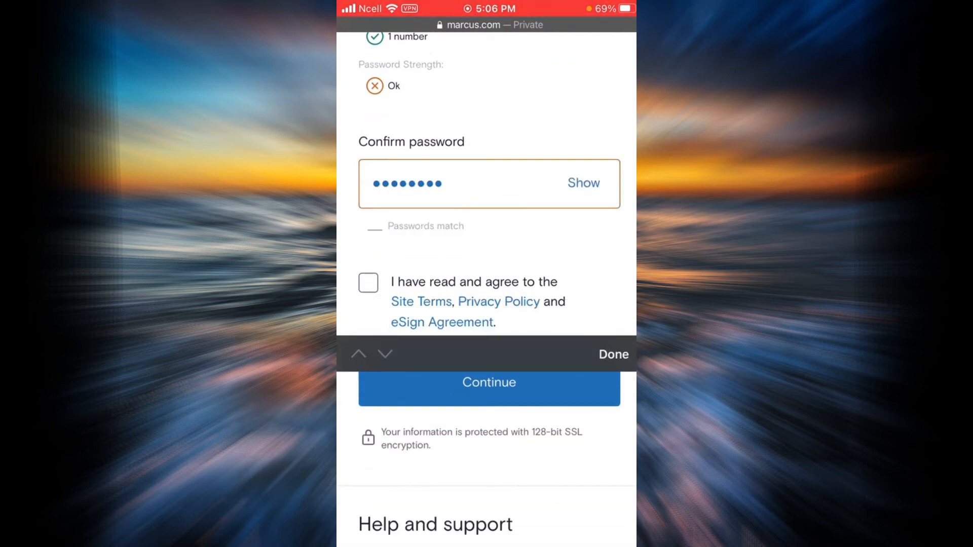
pyautogui.click(613, 354)
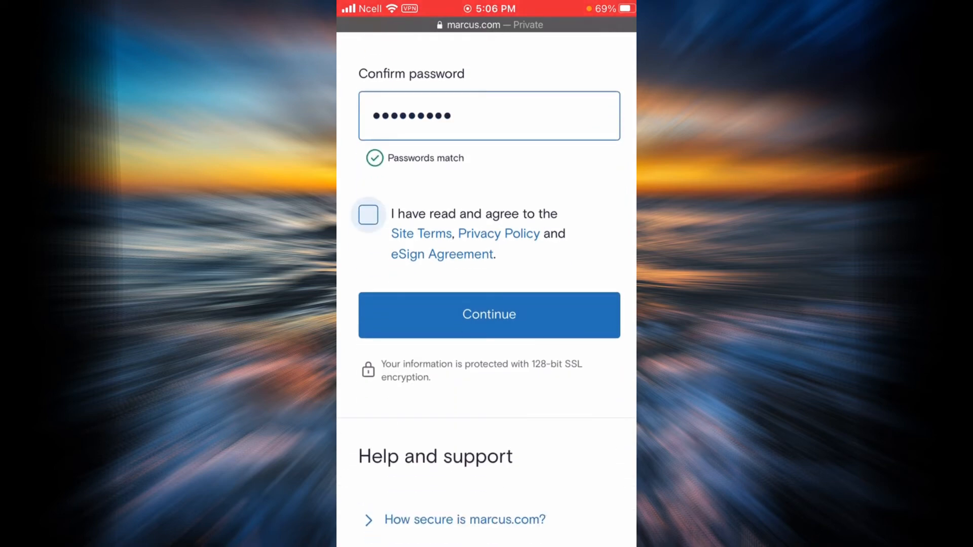
pyautogui.click(368, 215)
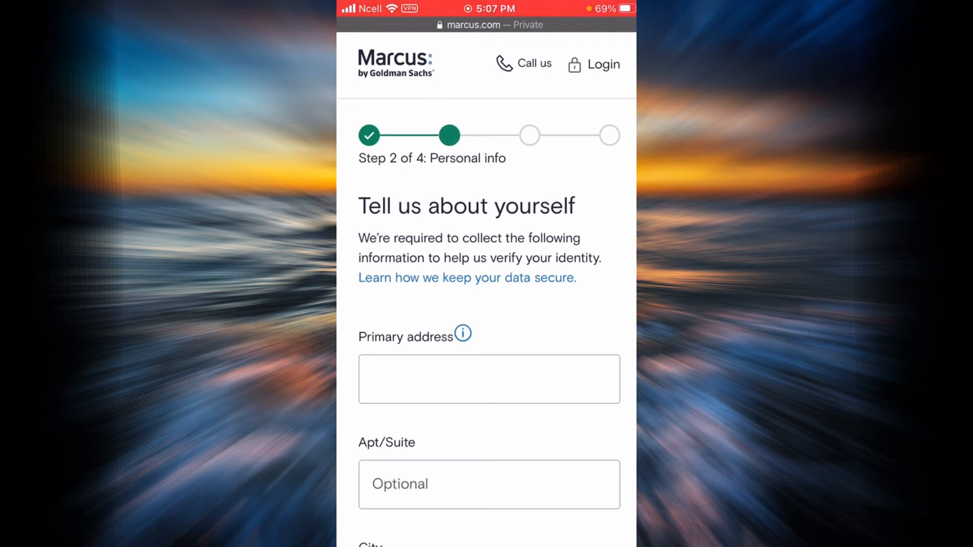
pyautogui.scroll(-3)
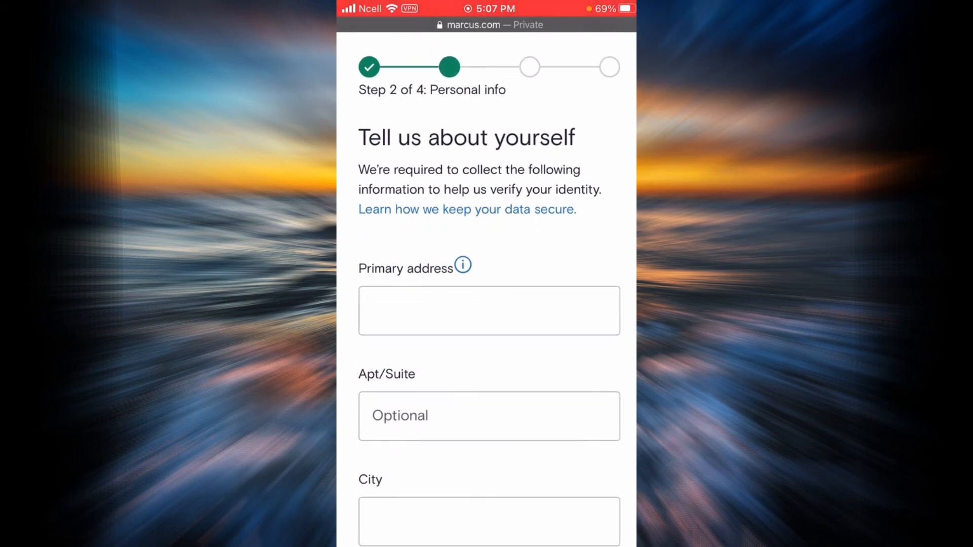
pyautogui.scroll(-3)
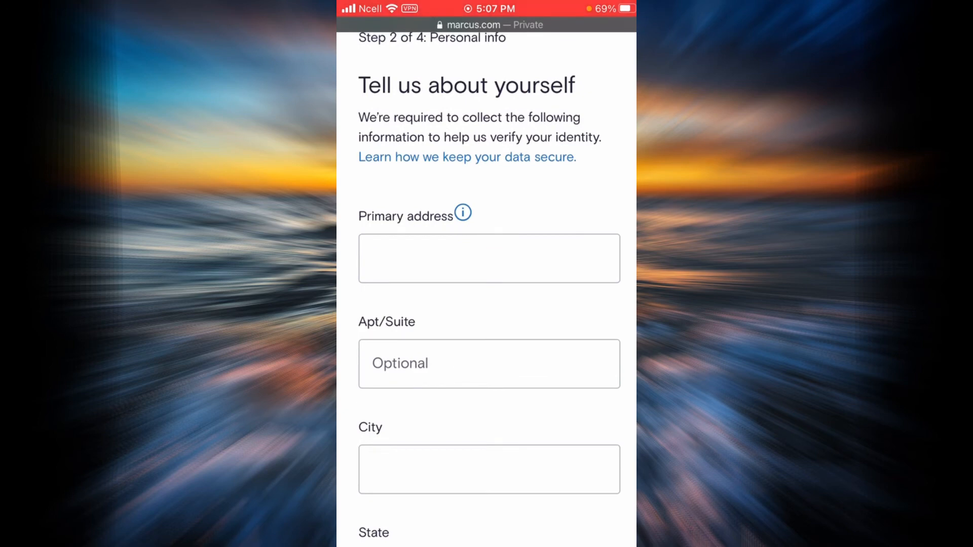
pyautogui.scroll(-3)
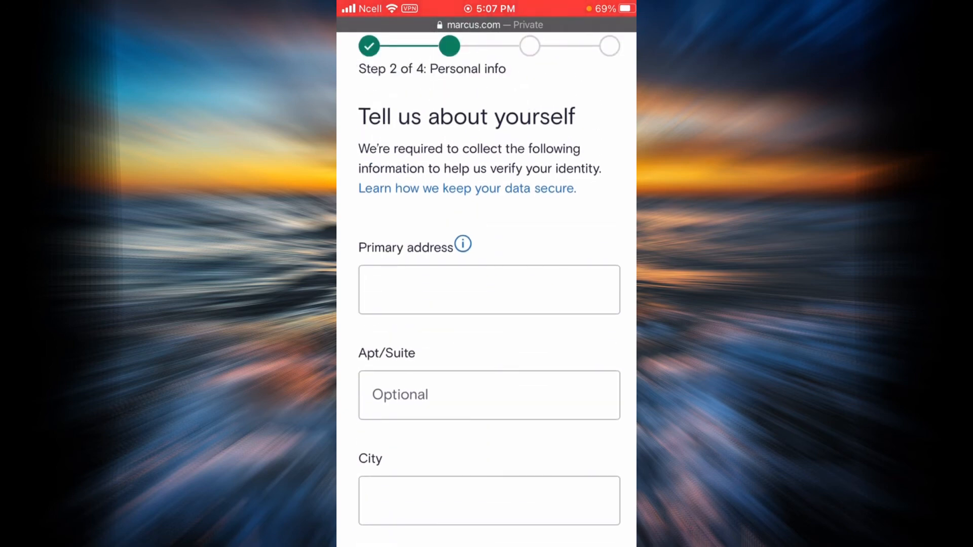
pyautogui.scroll(-3)
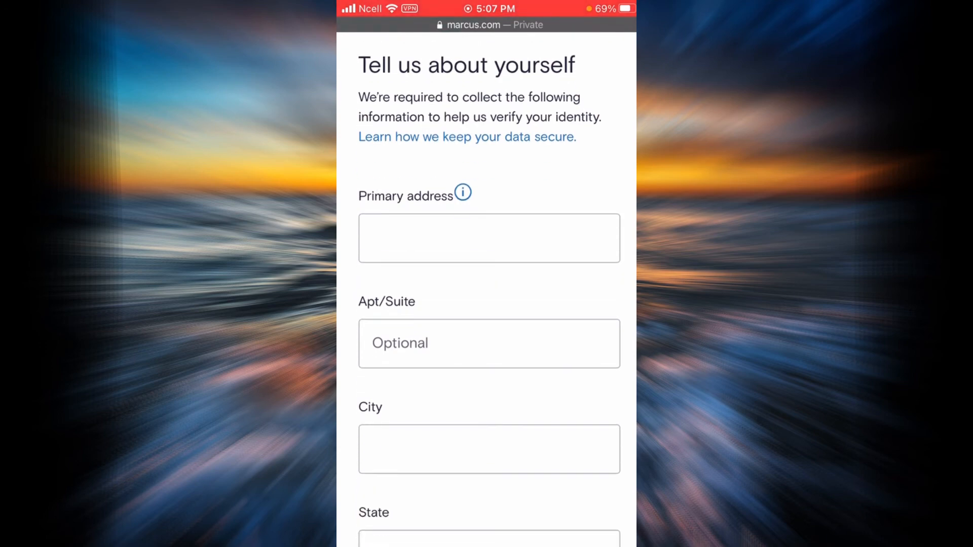
pyautogui.scroll(-3)
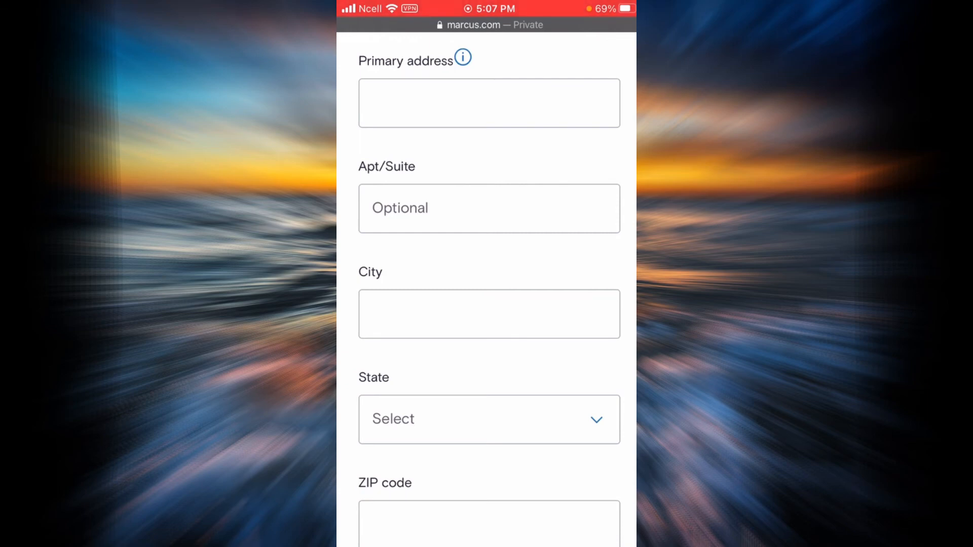
pyautogui.scroll(-3)
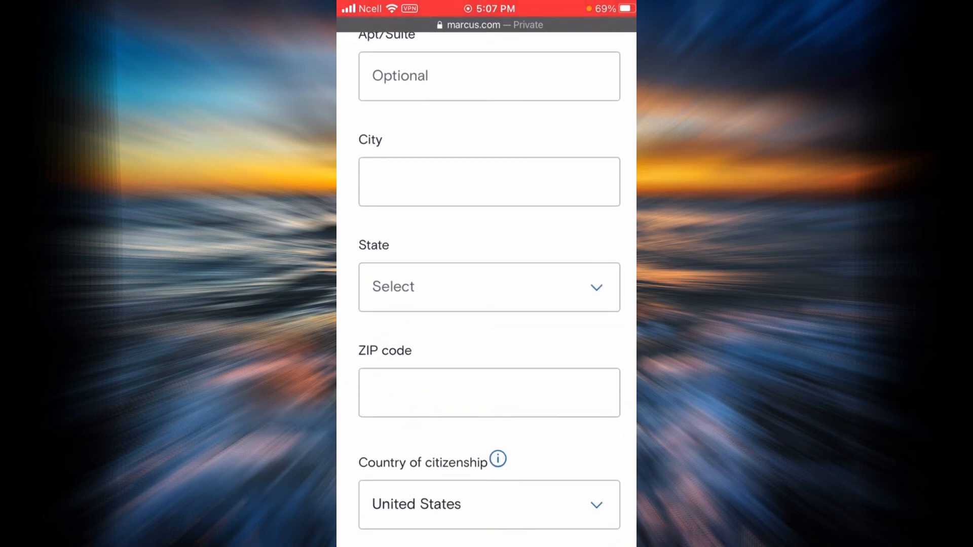
pyautogui.click(489, 287)
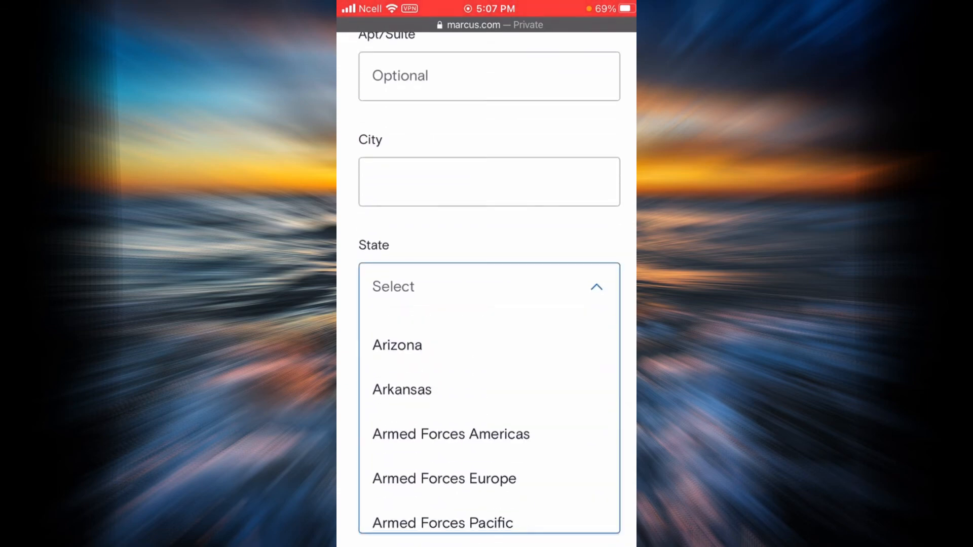
pyautogui.scroll(-3)
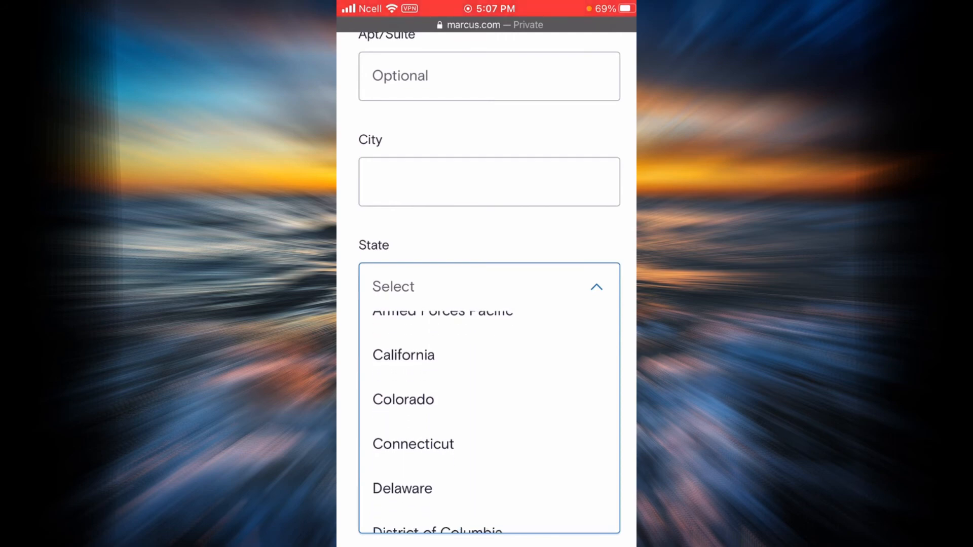
pyautogui.click(489, 286)
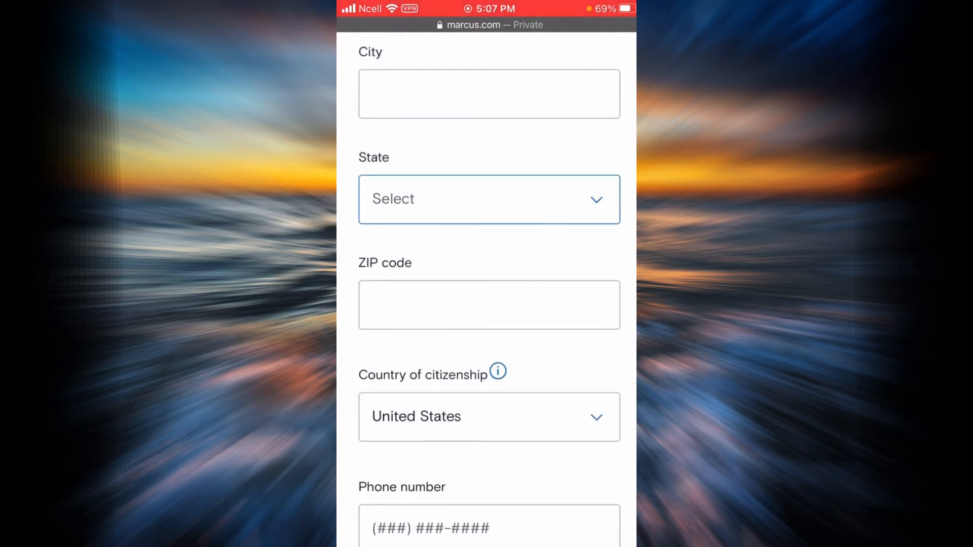
pyautogui.scroll(-3)
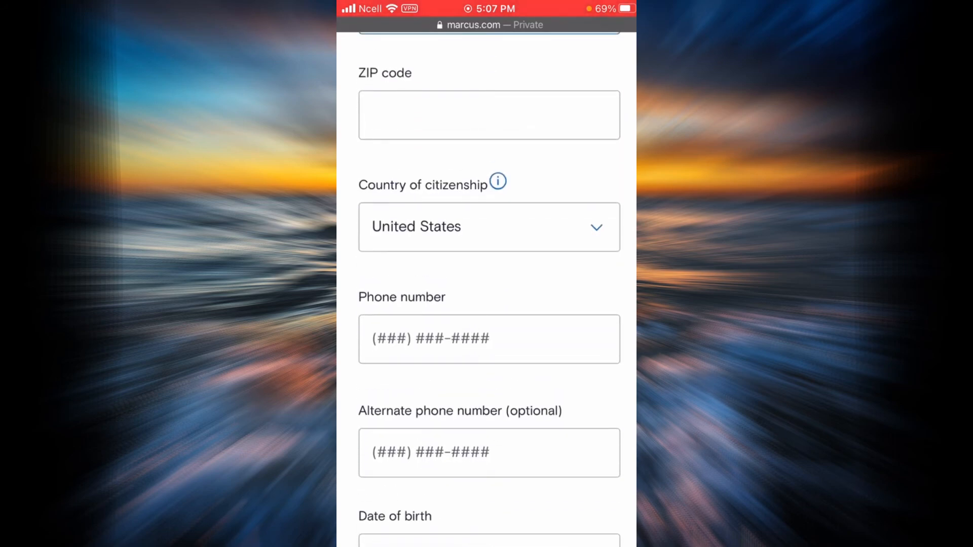
pyautogui.scroll(-3)
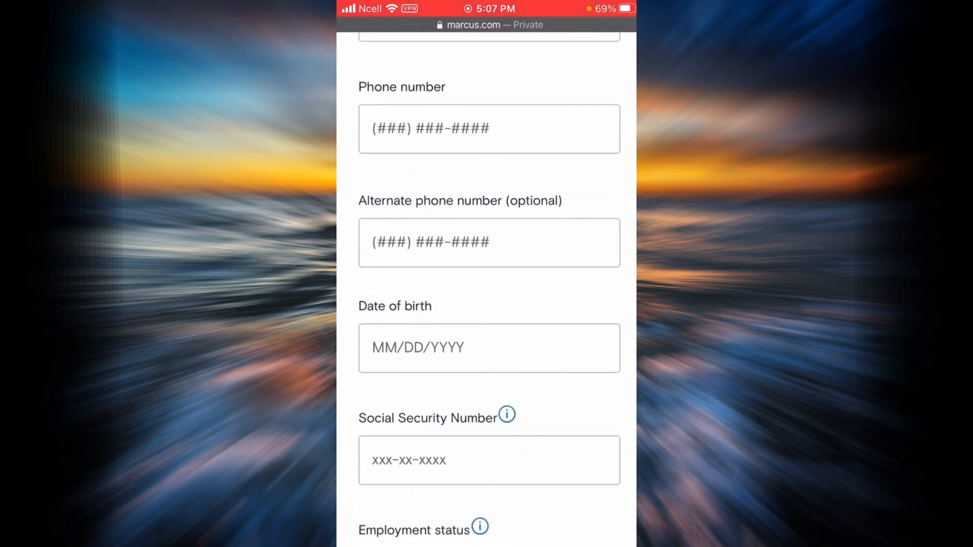
pyautogui.scroll(-3)
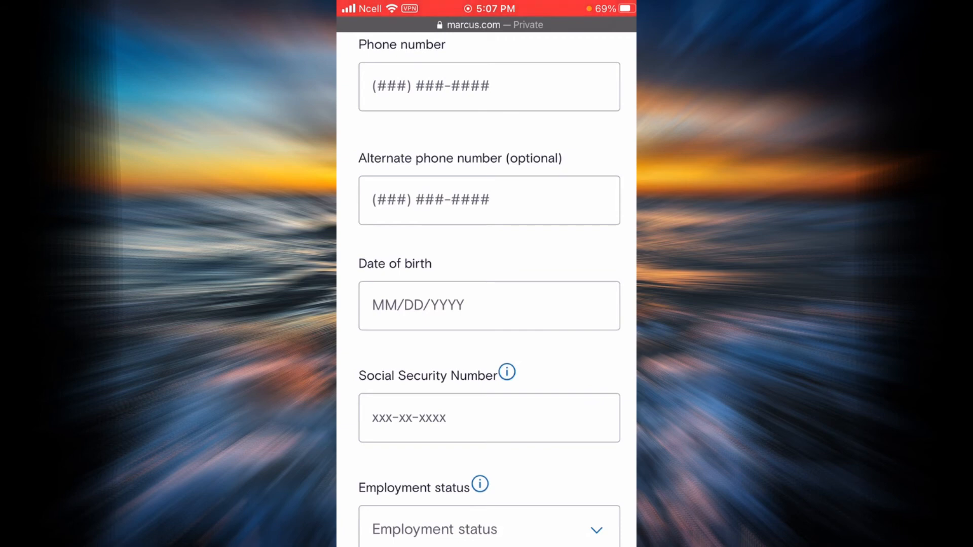
pyautogui.scroll(-3)
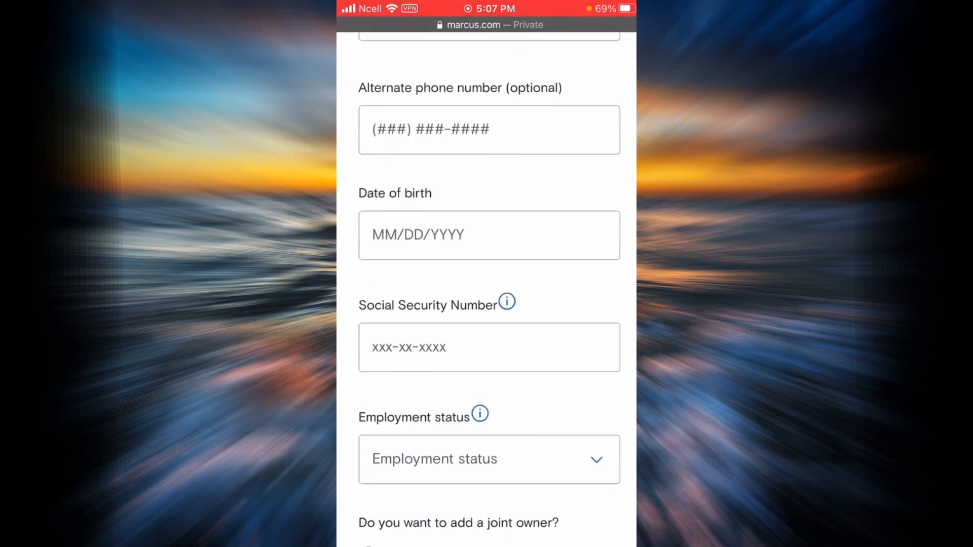
pyautogui.scroll(-3)
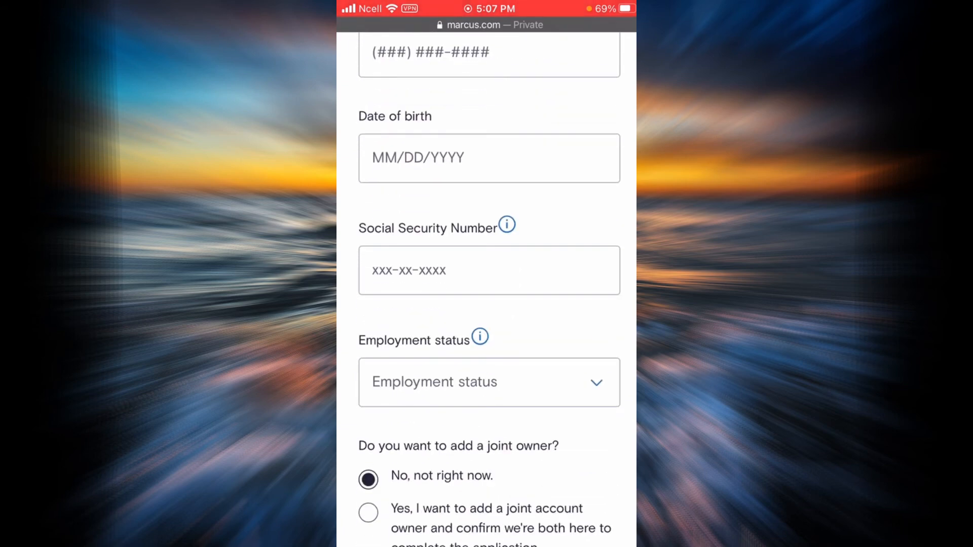
pyautogui.scroll(-3)
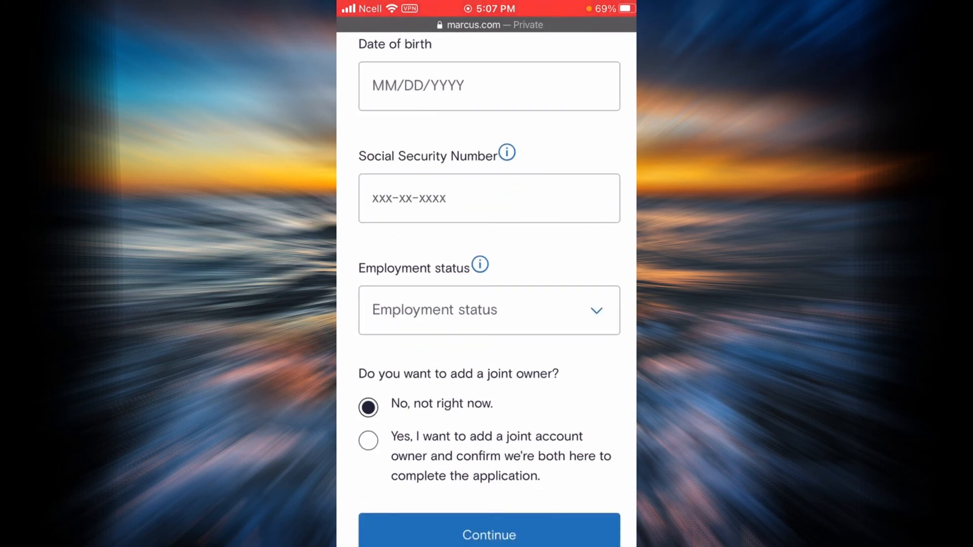
pyautogui.click(489, 310)
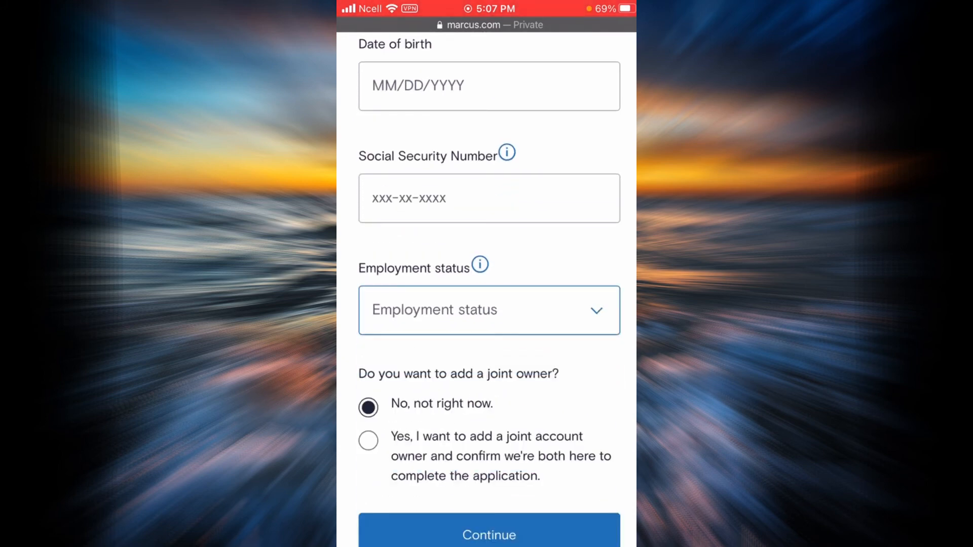
pyautogui.scroll(-3)
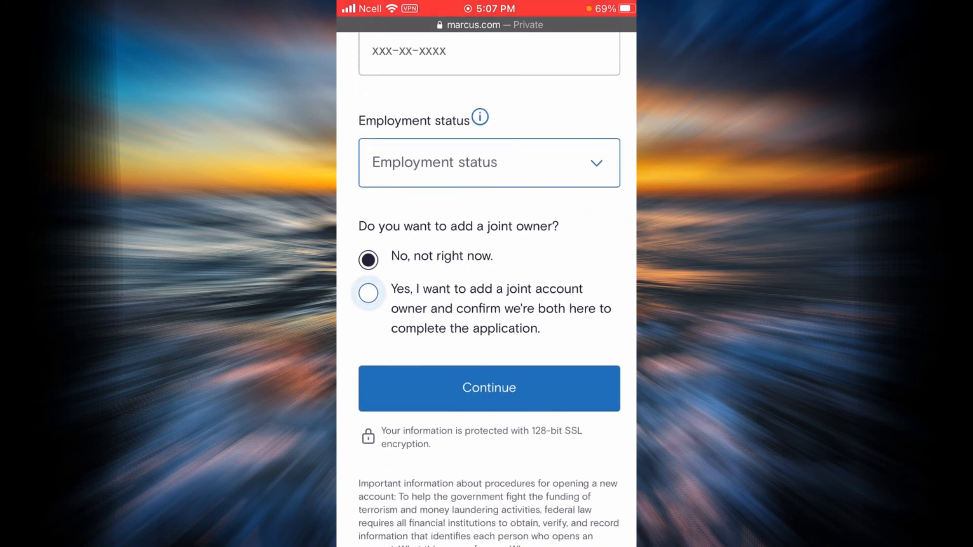
pyautogui.click(368, 293)
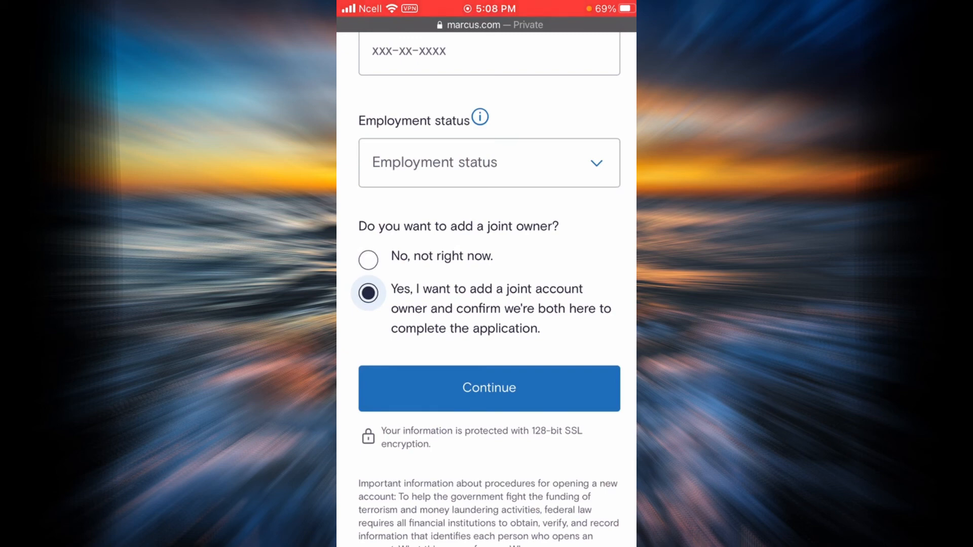
pyautogui.click(368, 260)
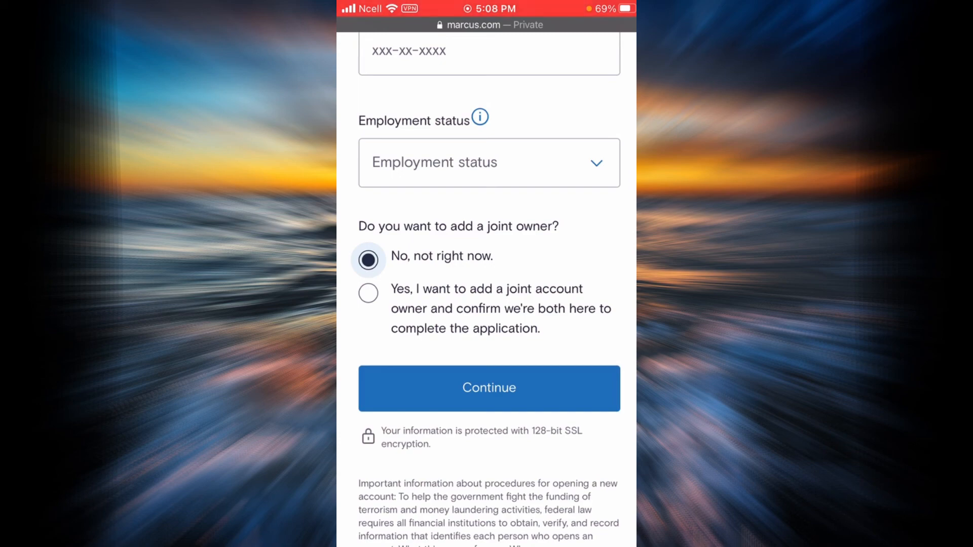
pyautogui.click(488, 389)
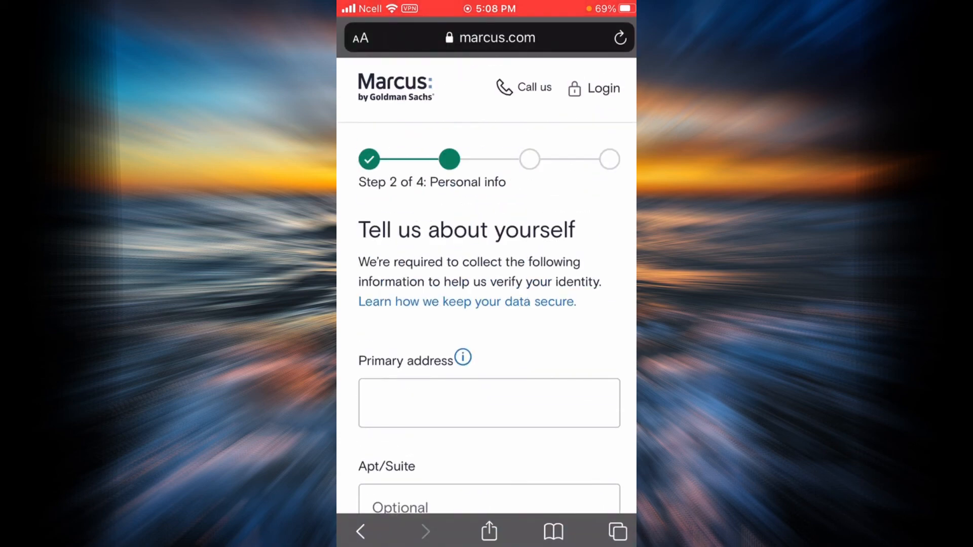